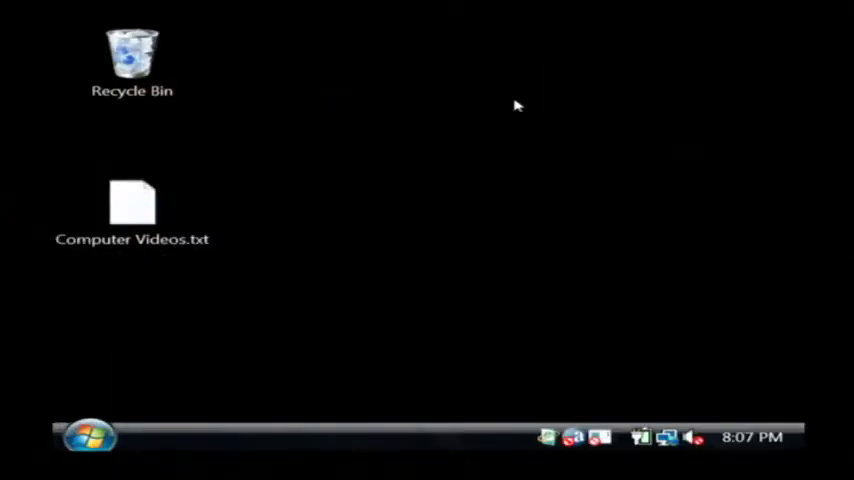
Launch Internet Explorer from the Vista desktop launcher
click(88, 436)
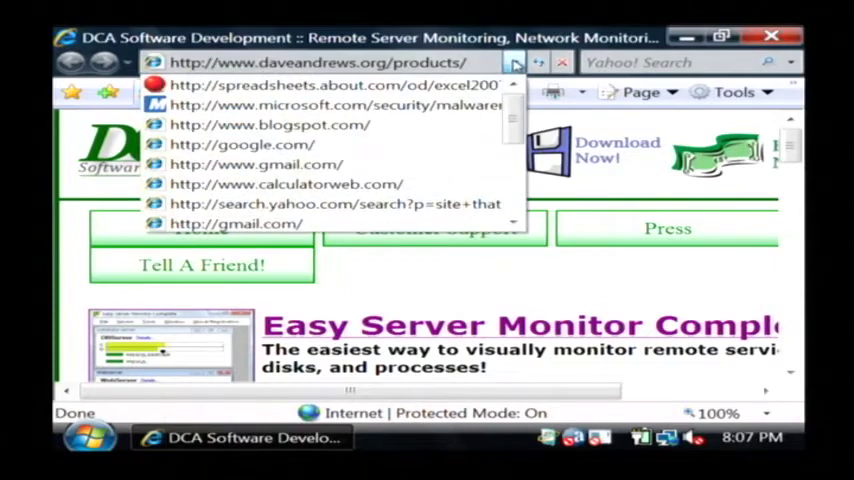
scroll(down, 3)
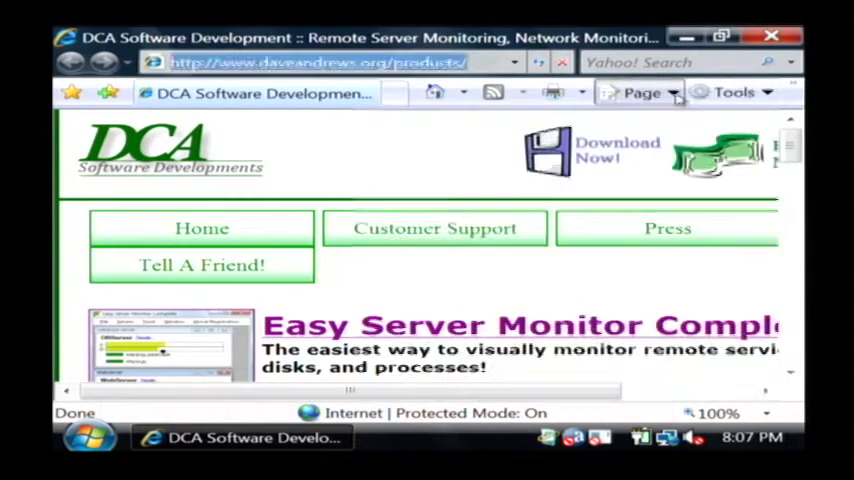
Open Internet Options from the Tools menu
click(733, 92)
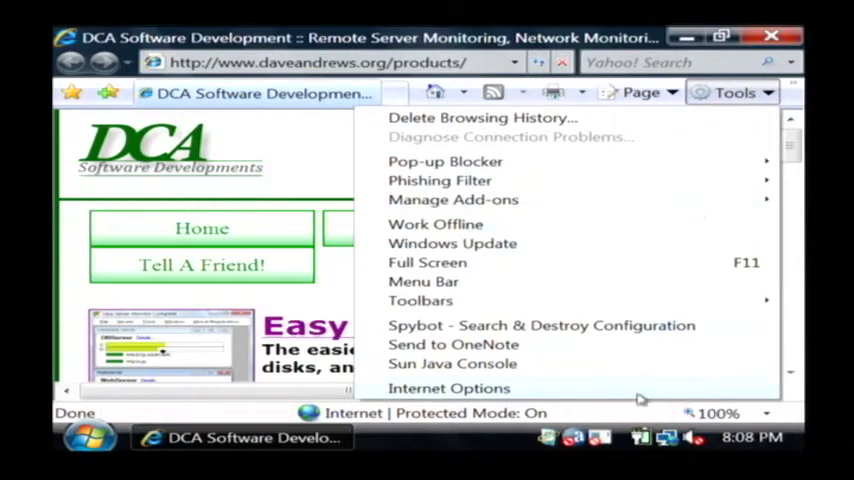
click(449, 388)
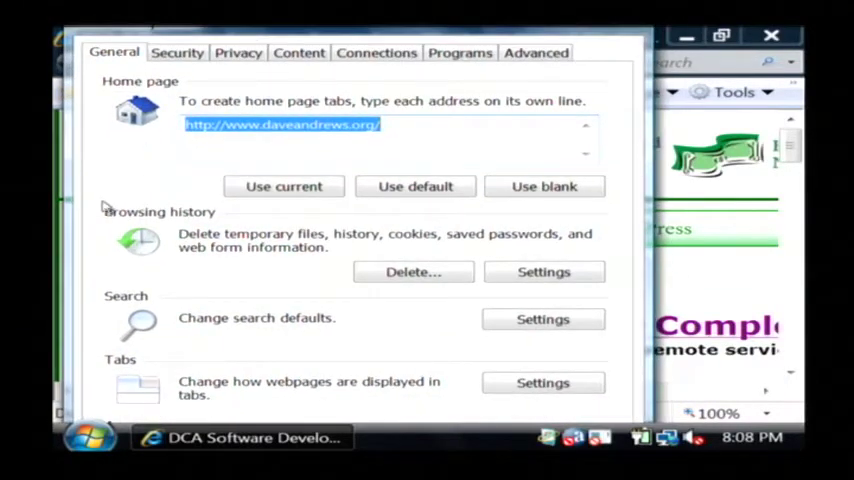
mouse_move(188, 267)
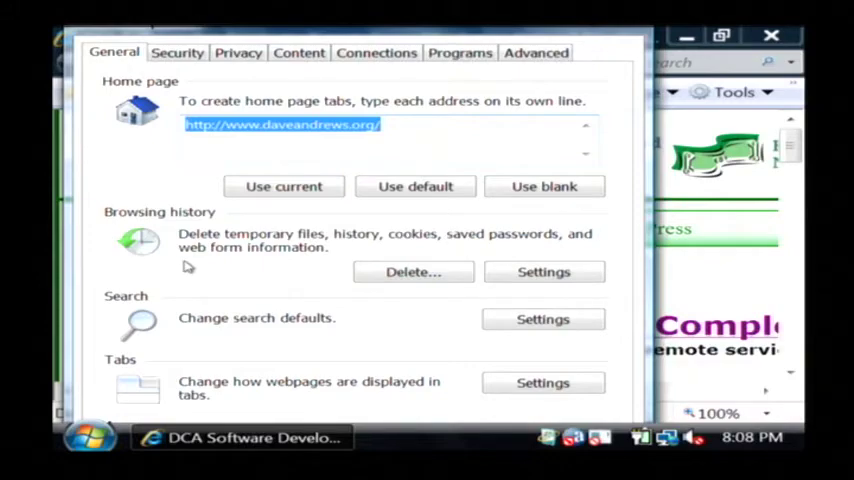
Choose Delete under Browsing history on the General tab
click(413, 271)
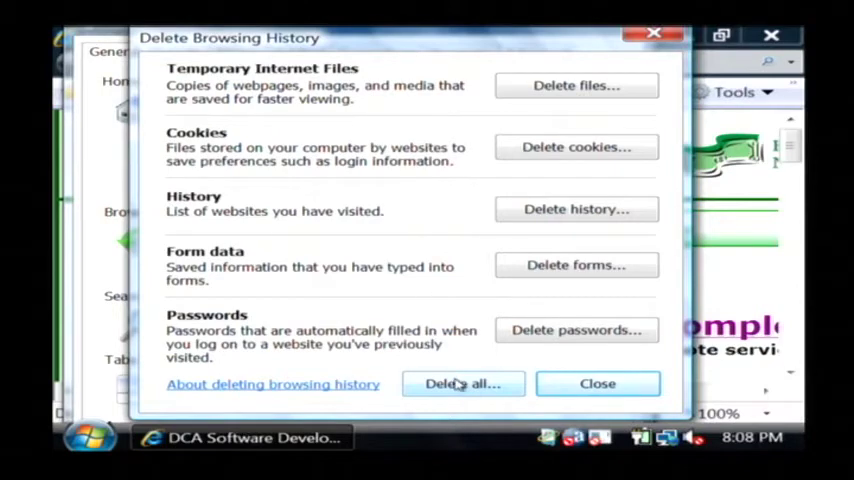
Delete all browsing history including add-on files and settings, then verify the address list is empty
click(463, 383)
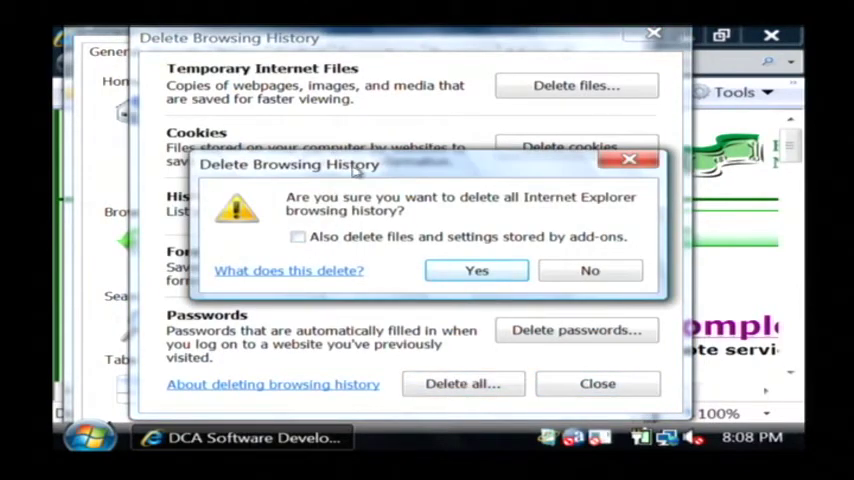
click(298, 236)
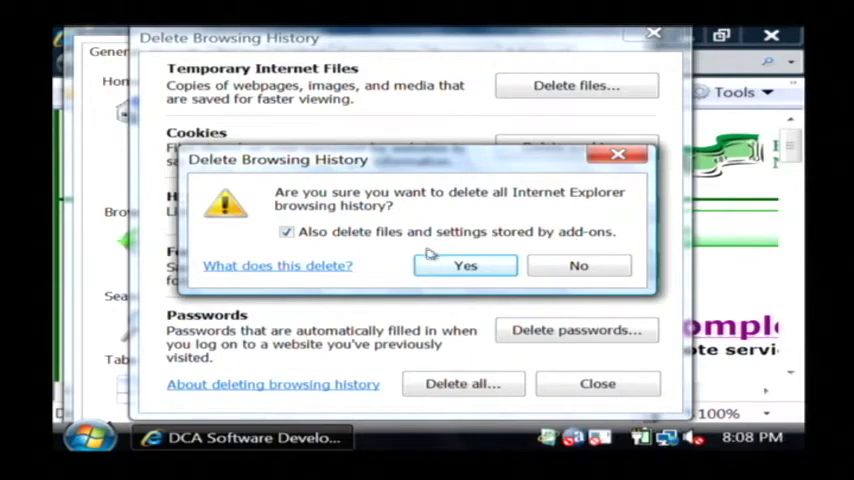
click(465, 265)
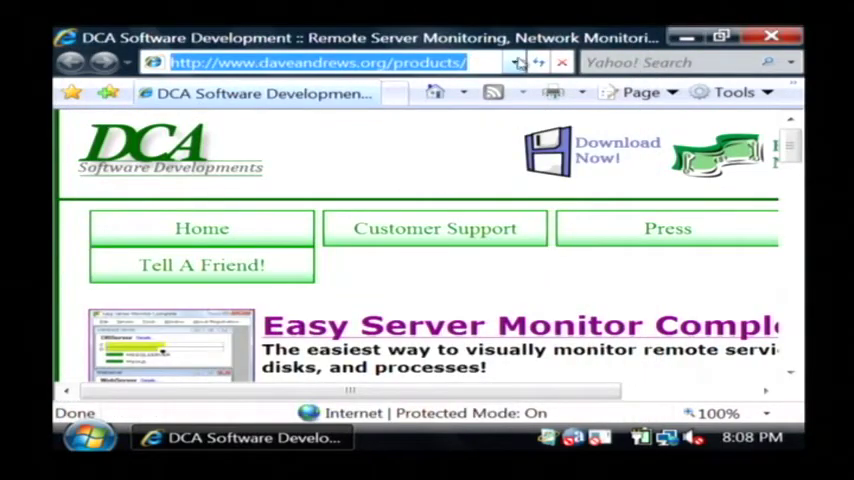
click(514, 62)
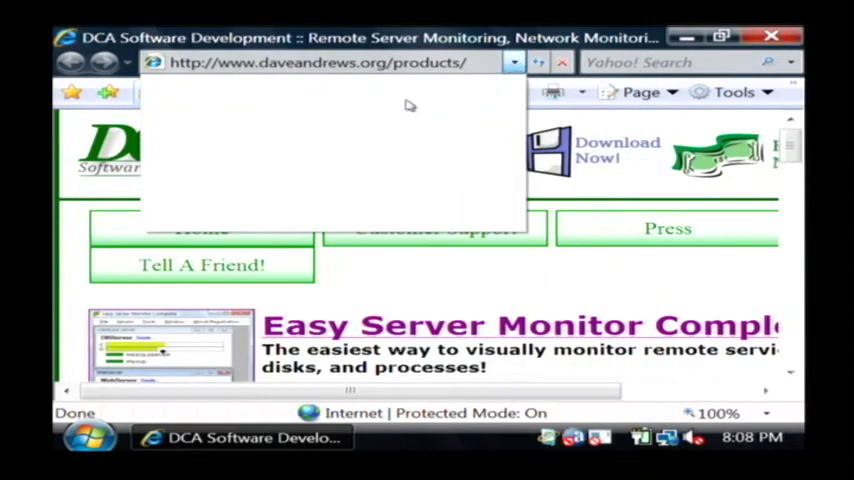